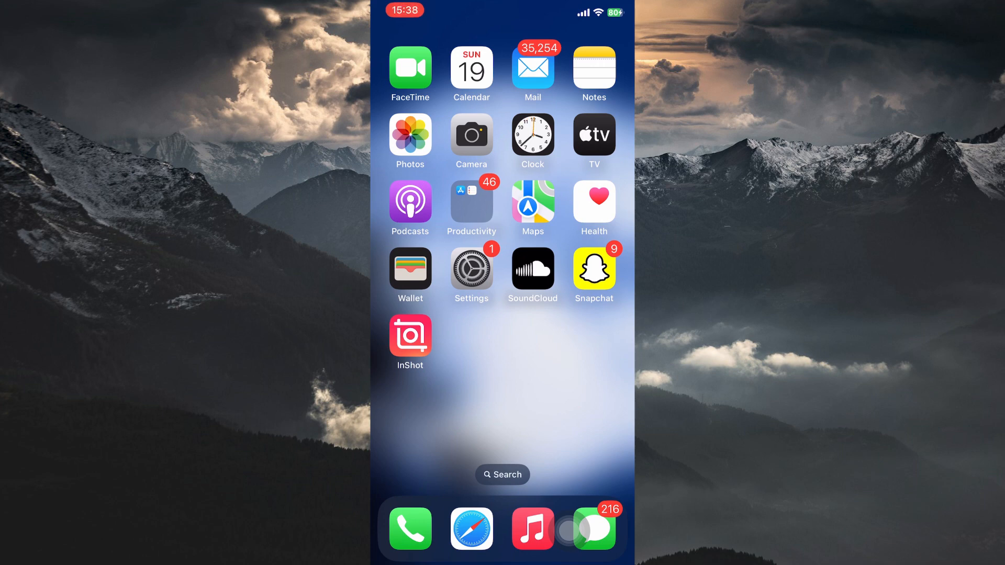
Step: Launch the Settings app from the Home Screen and scroll its main list
click(471, 268)
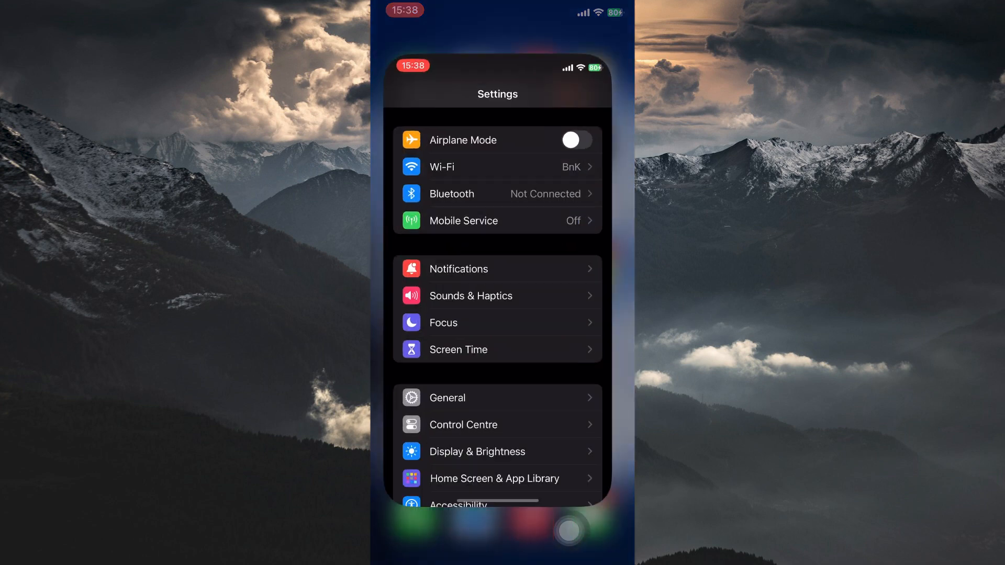
scroll(down, 3)
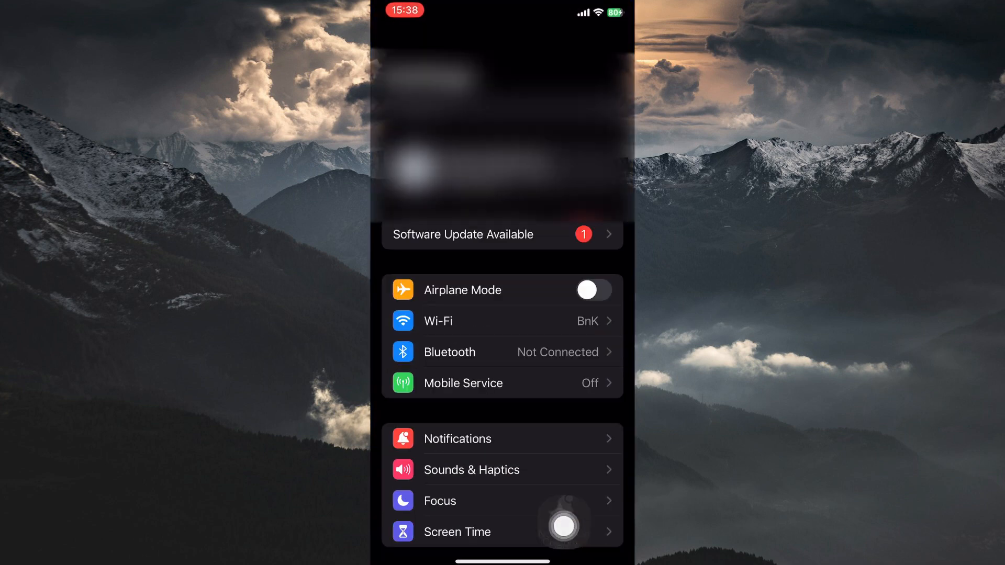
Step: Open the Apple ID account page from the name banner at the top of Settings
click(563, 523)
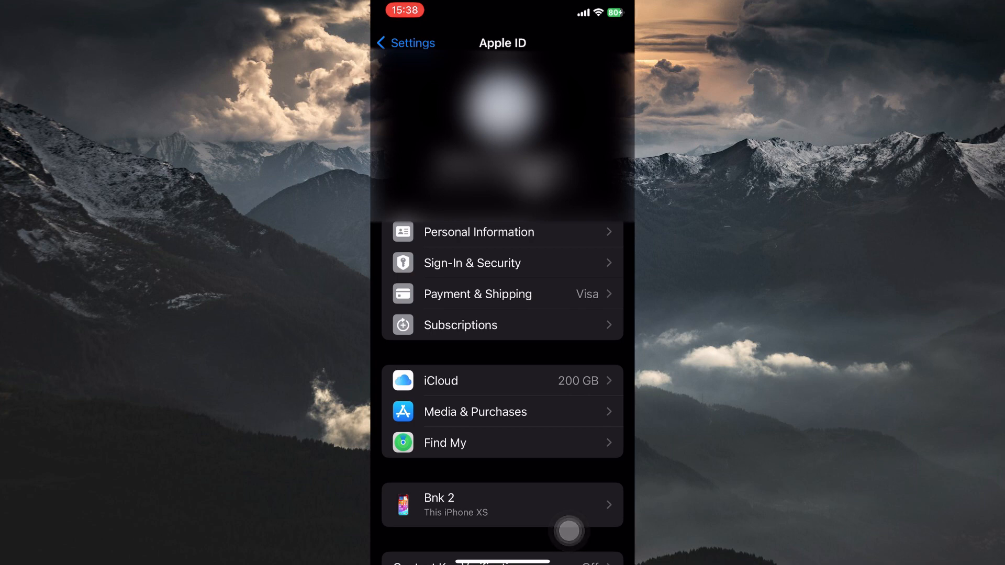
Step: Open Payment & Shipping on the Apple ID page
click(477, 294)
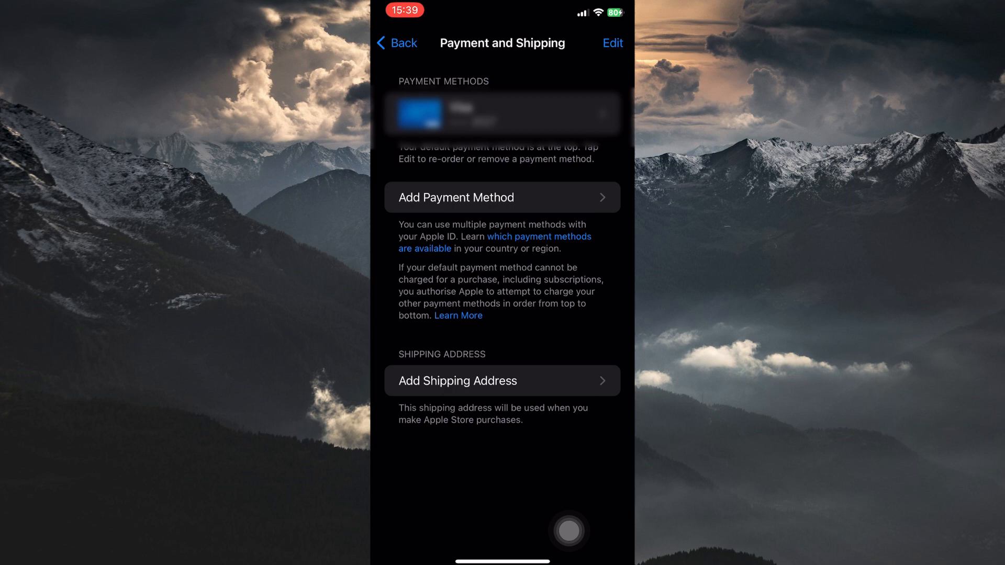
click(502, 114)
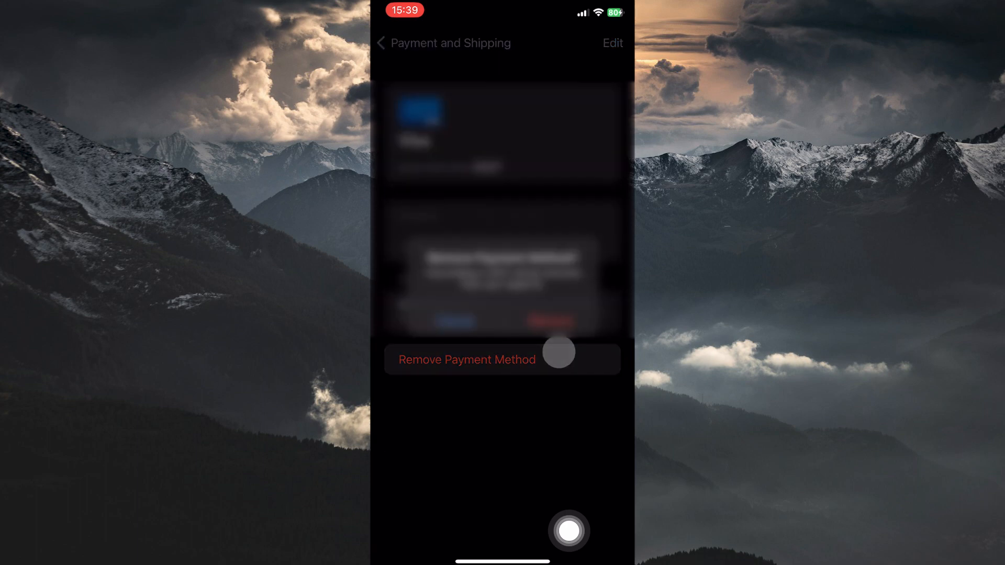
click(466, 359)
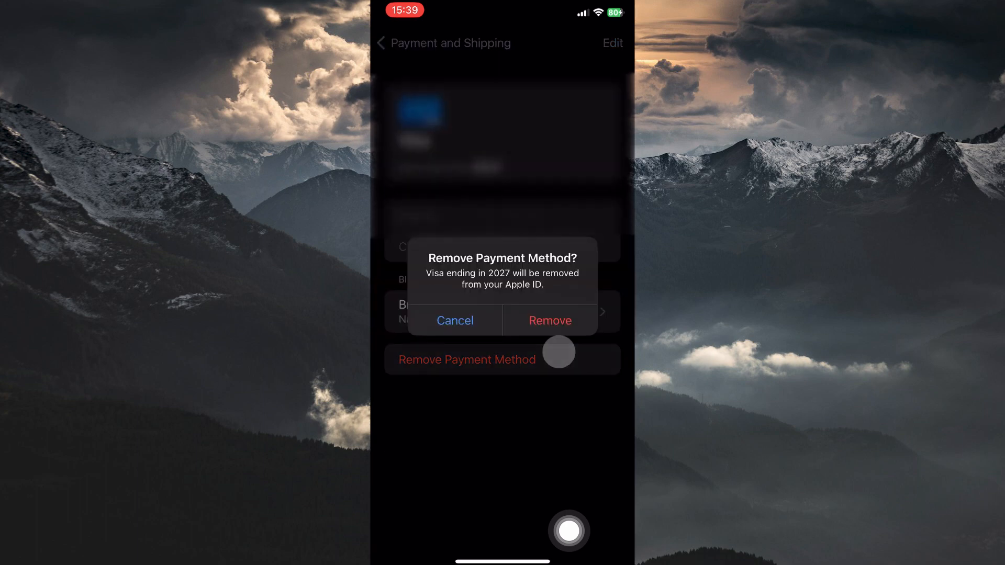